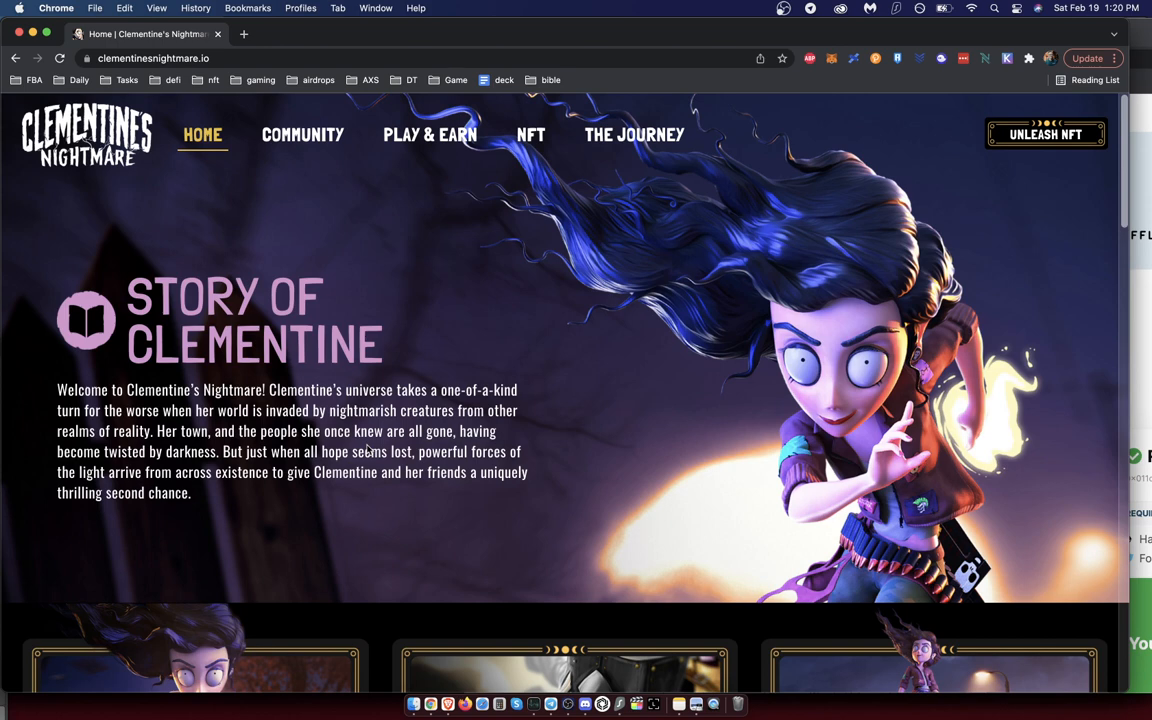
{"action": "mouse_move", "coordinate": [334, 264]}
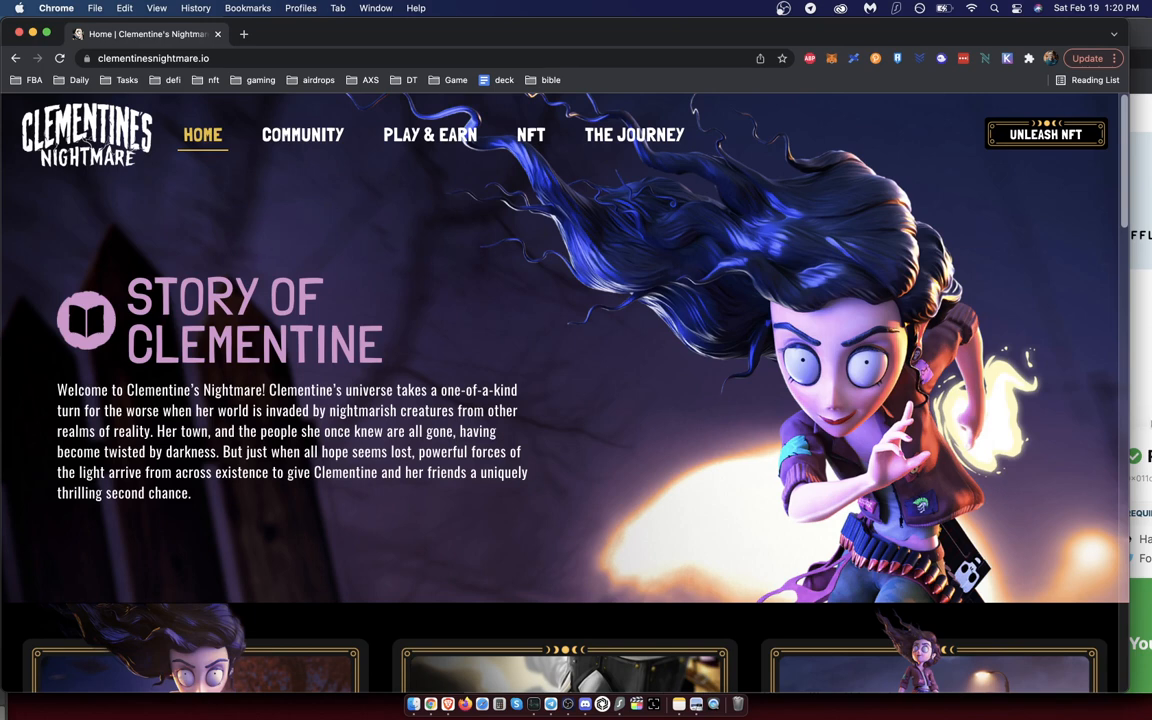
{"action": "mouse_move", "coordinate": [1136, 400]}
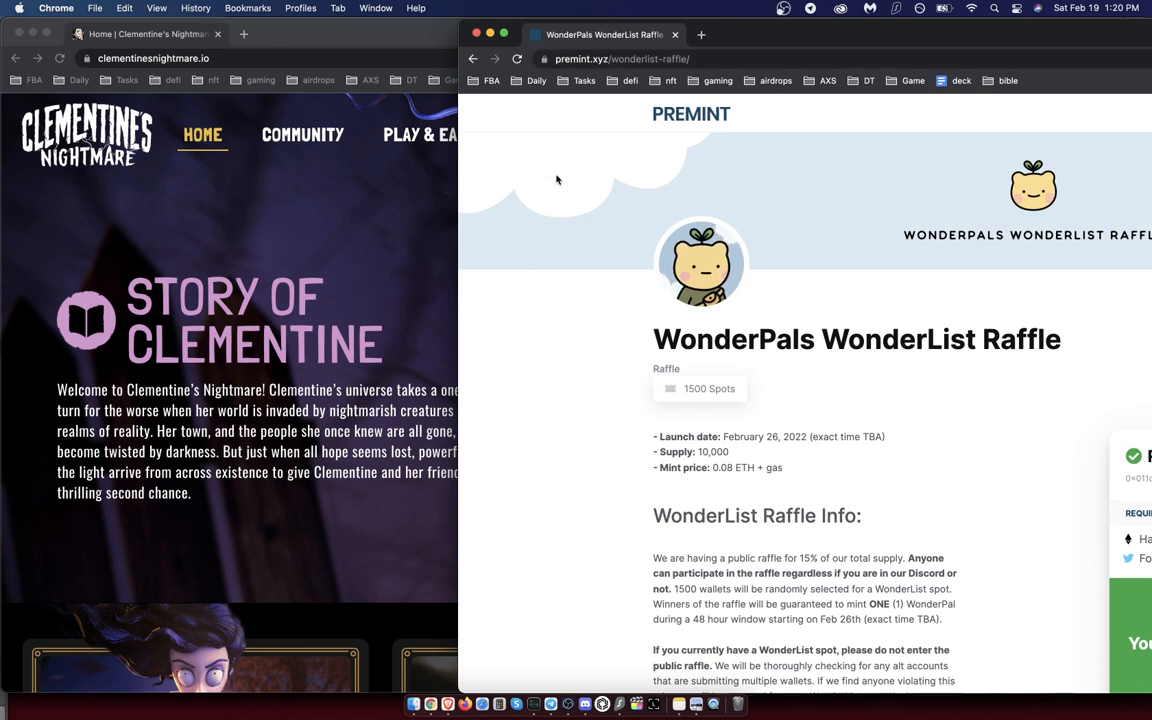
{"action": "mouse_move", "coordinate": [566, 380]}
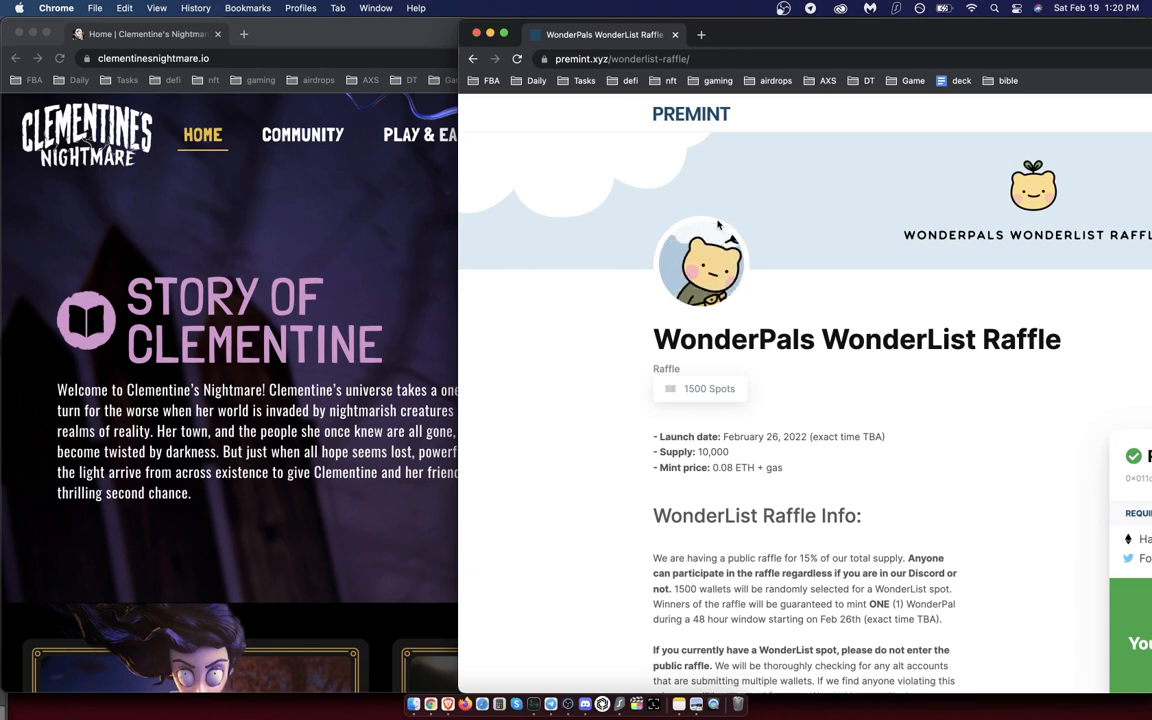
{"action": "mouse_move", "coordinate": [298, 320]}
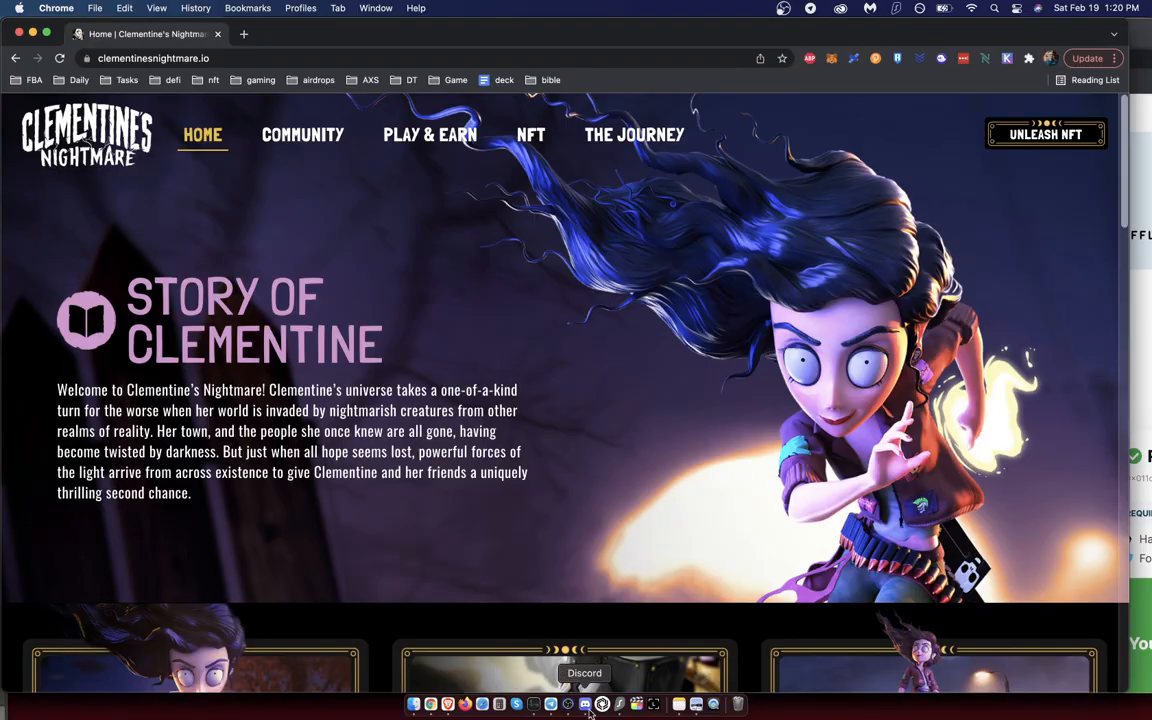
- In the Discord nfts channel, view and close the profile of the raffle link's poster
{"action": "left_click", "coordinate": [580, 704]}
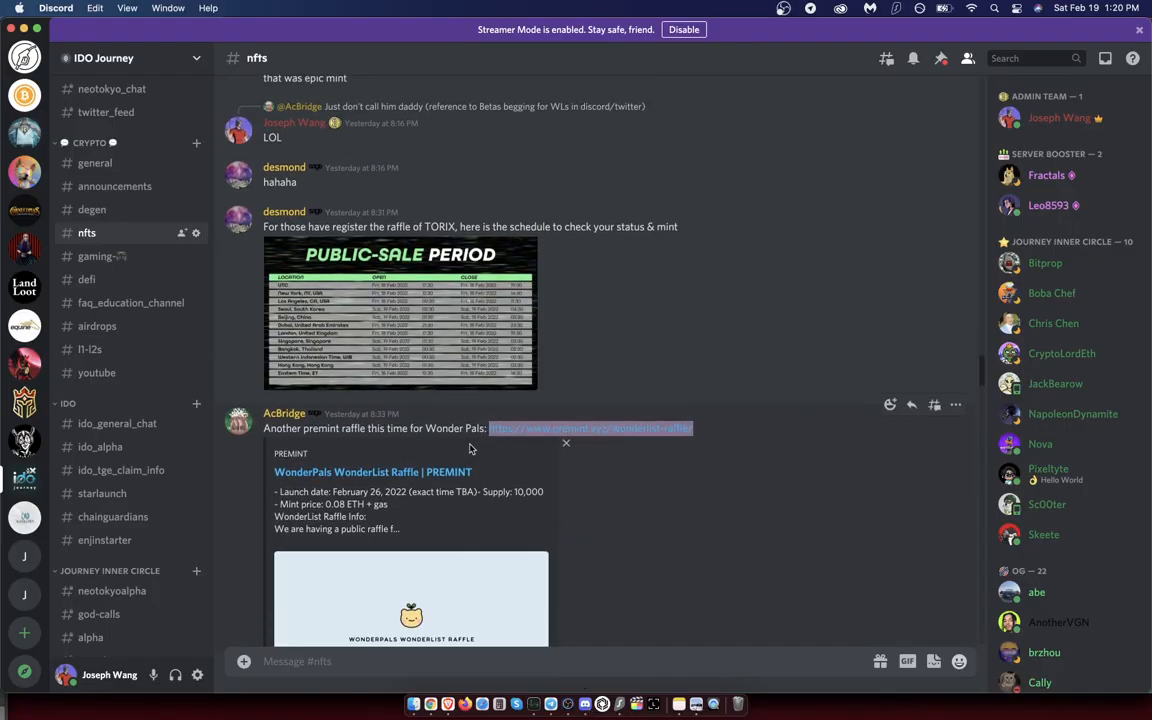
{"action": "scroll", "scroll_direction": "down", "scroll_amount": 3}
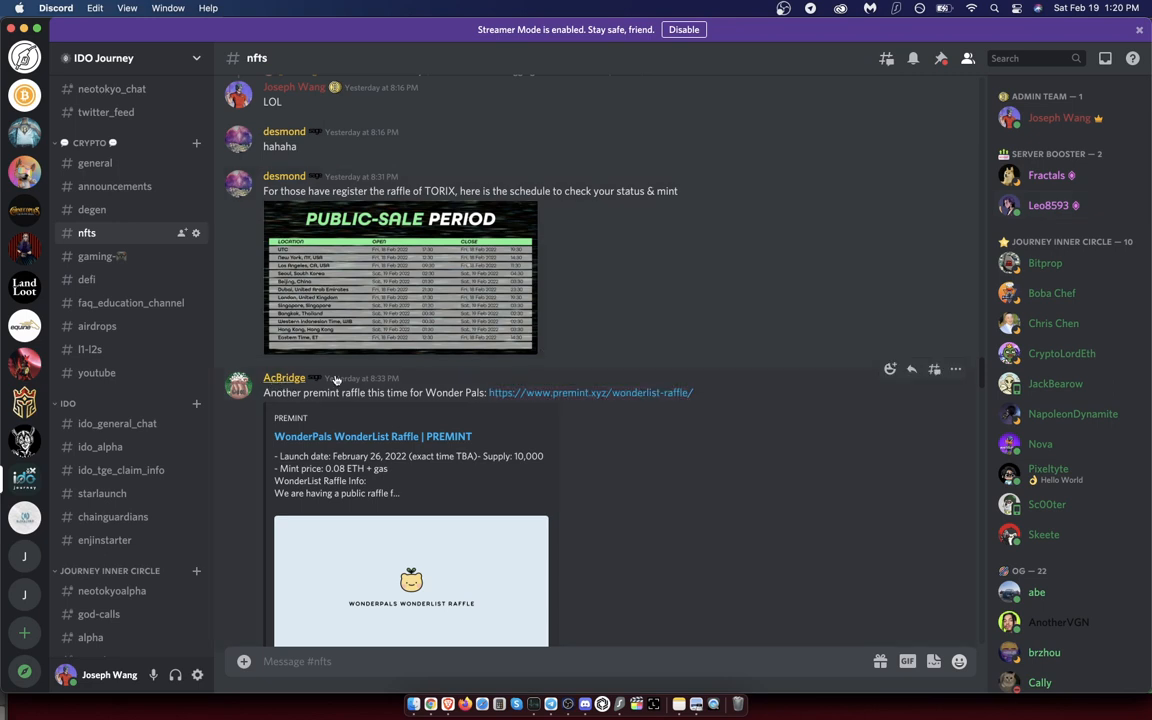
{"action": "left_click", "coordinate": [284, 376]}
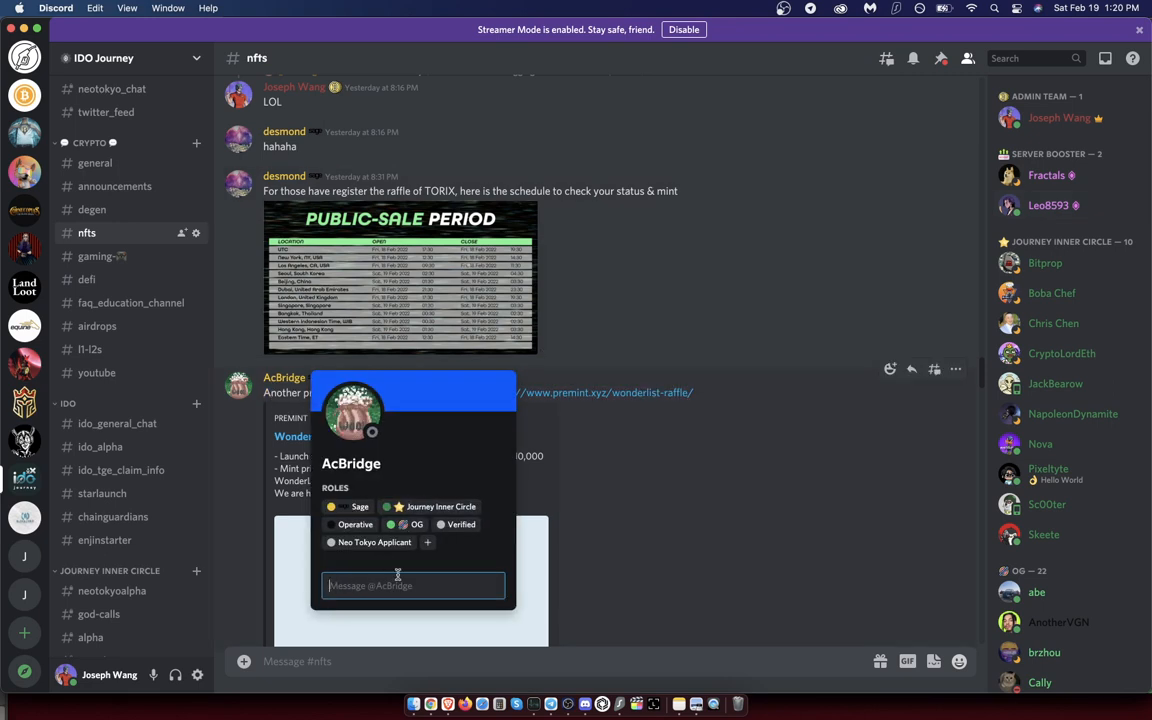
{"action": "left_click", "coordinate": [460, 276]}
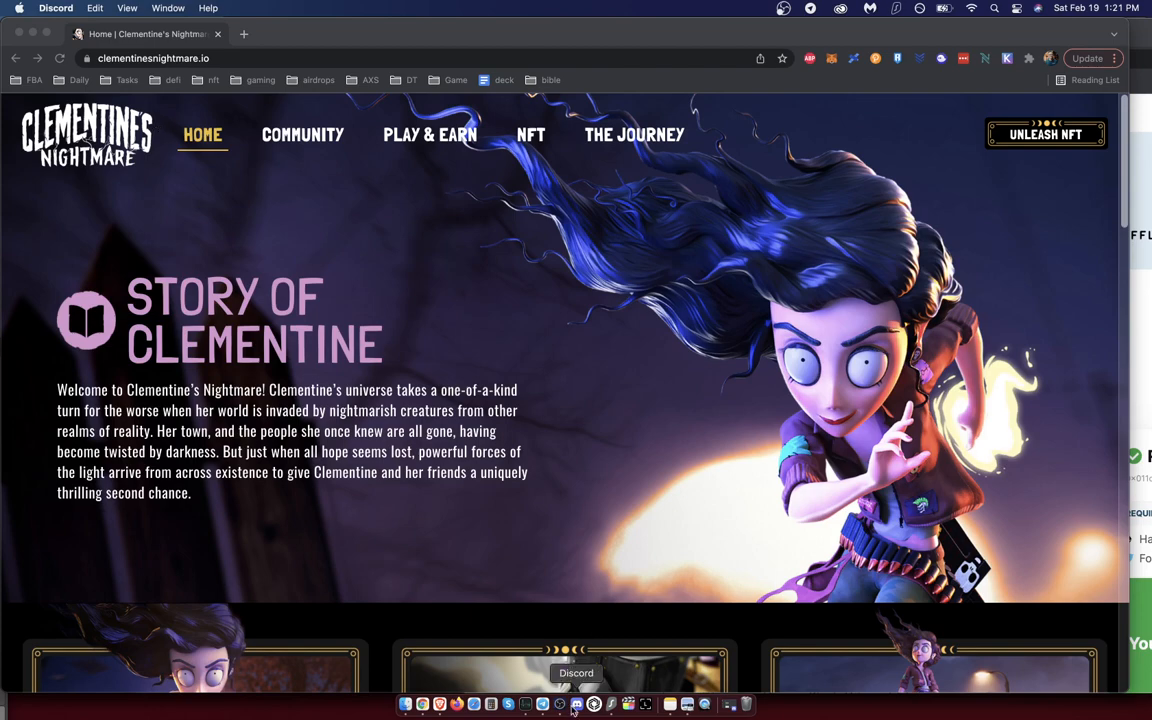
- Scroll the WonderPals WonderList Raffle info down to the Feb 20th, 12:00pm PST registration deadline
{"action": "left_click", "coordinate": [586, 700]}
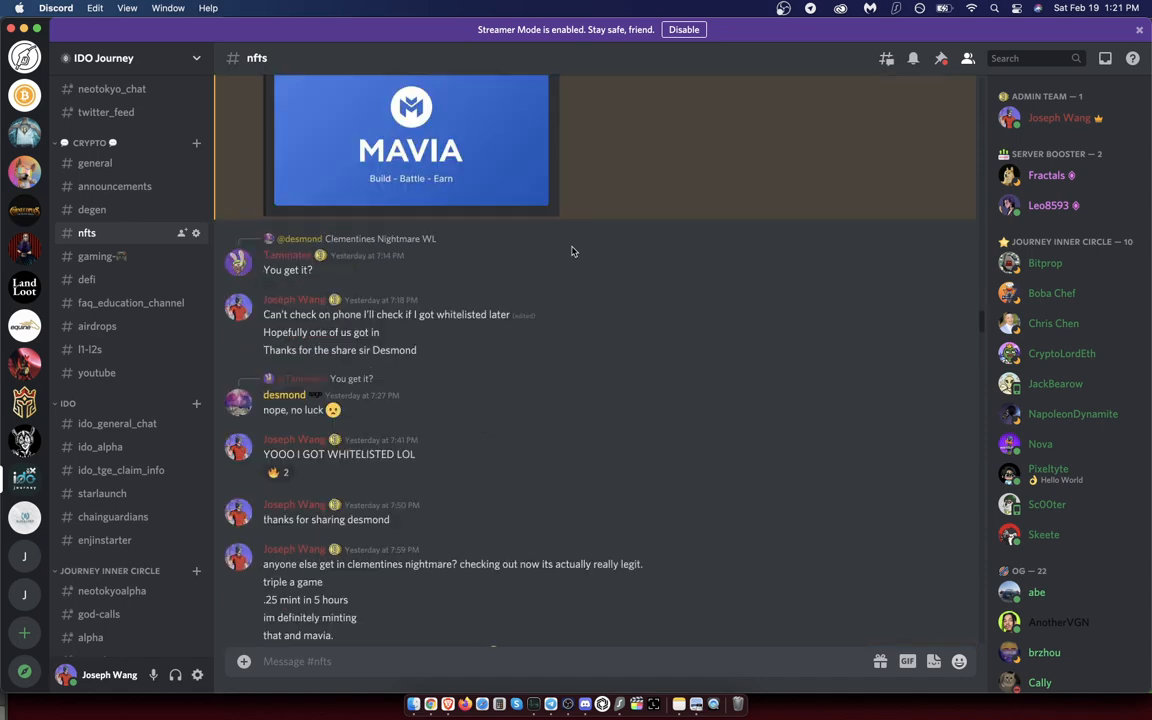
{"action": "scroll", "scroll_direction": "down", "scroll_amount": 3}
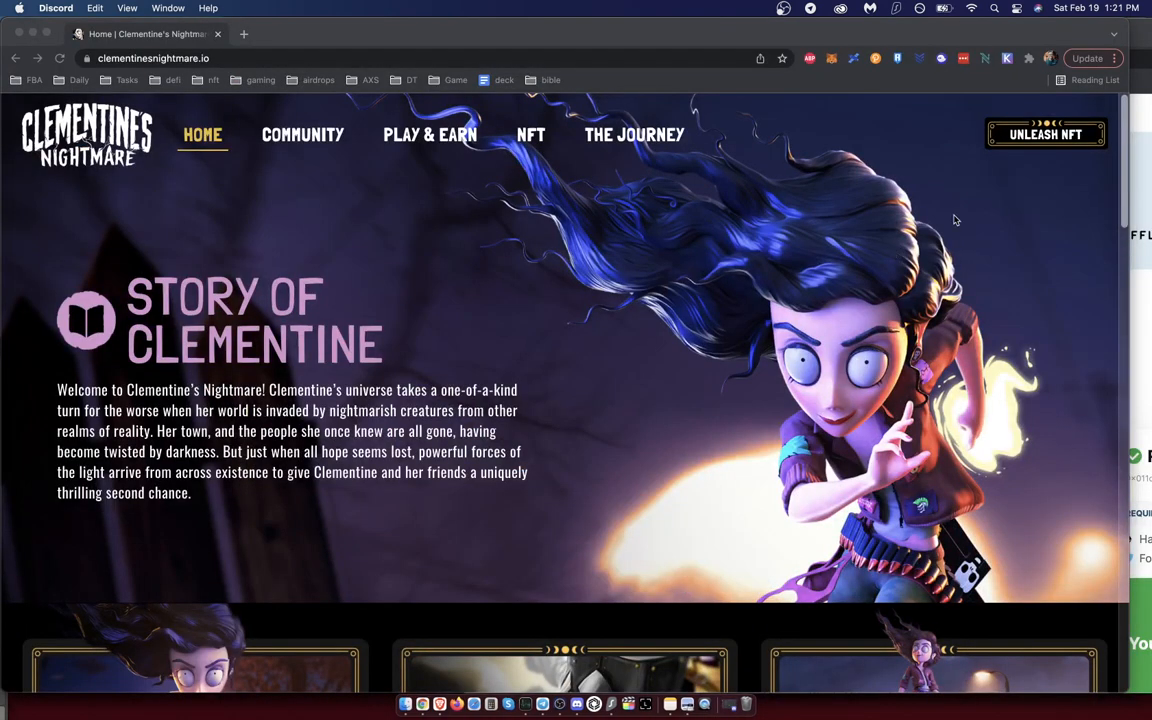
{"action": "mouse_move", "coordinate": [688, 194]}
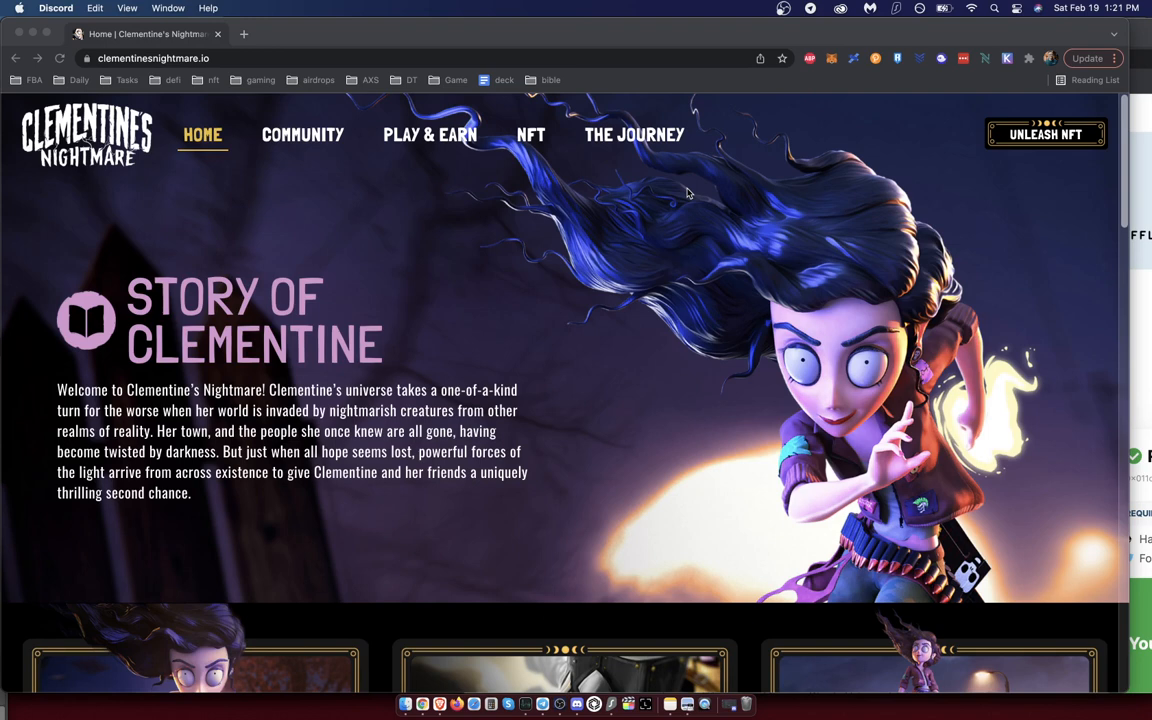
{"action": "mouse_move", "coordinate": [432, 184]}
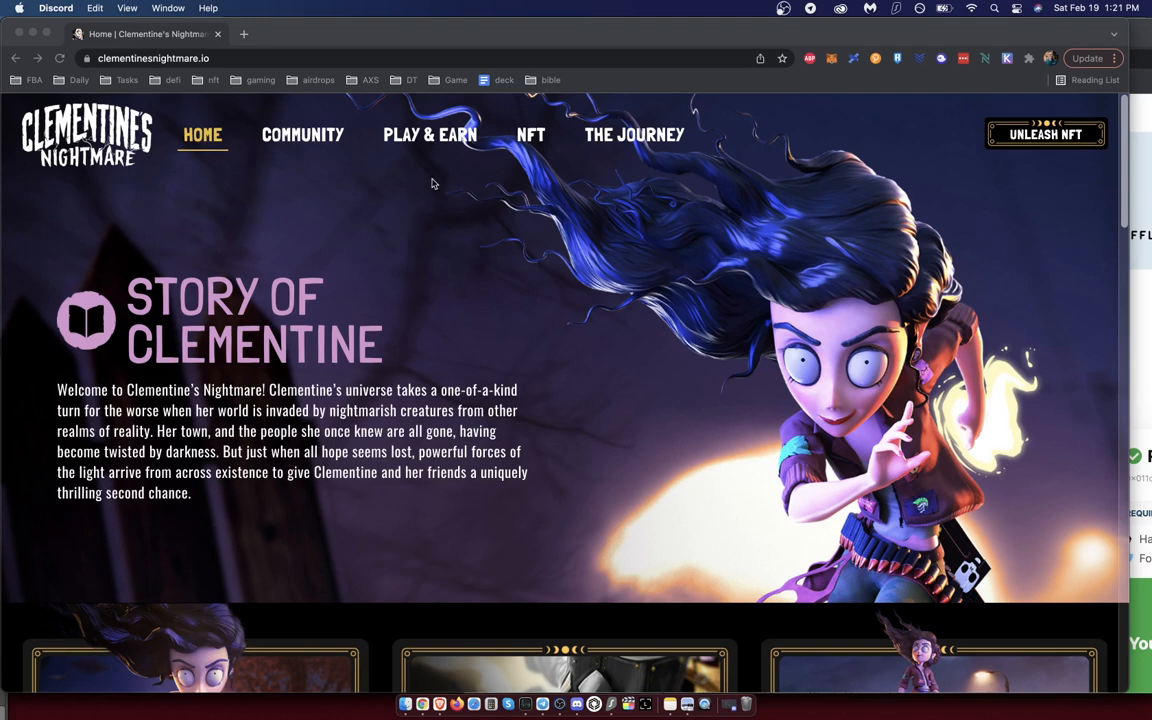
{"action": "mouse_move", "coordinate": [850, 322]}
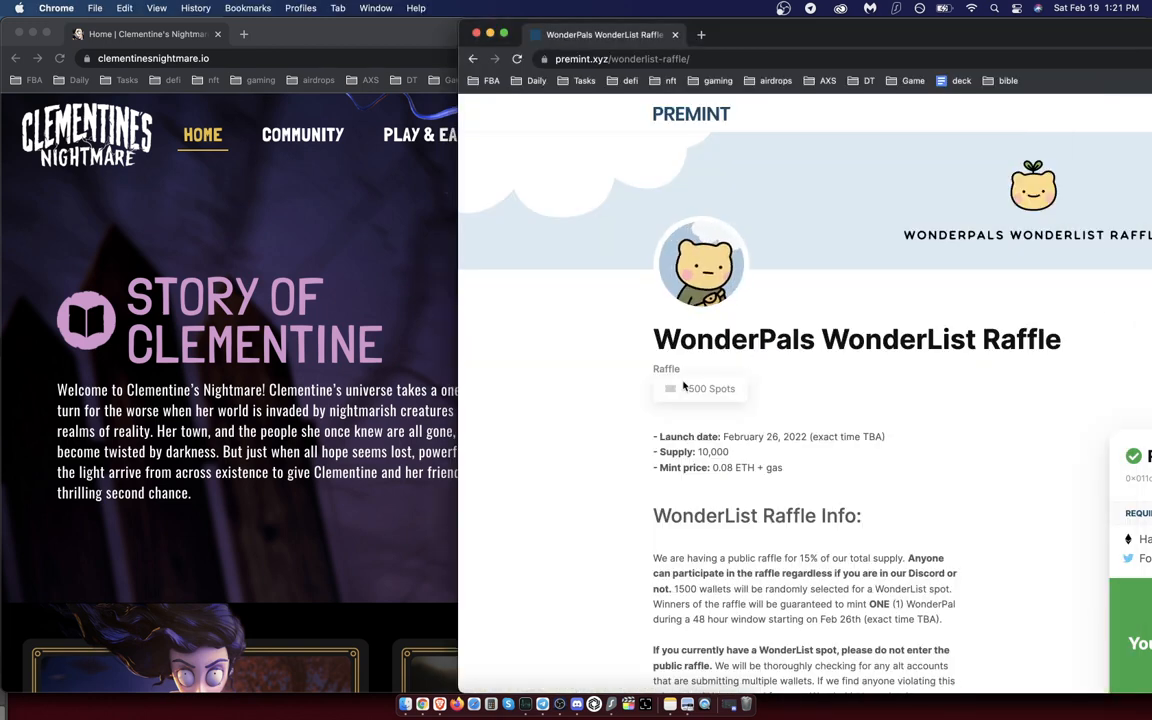
{"action": "mouse_move", "coordinate": [576, 704]}
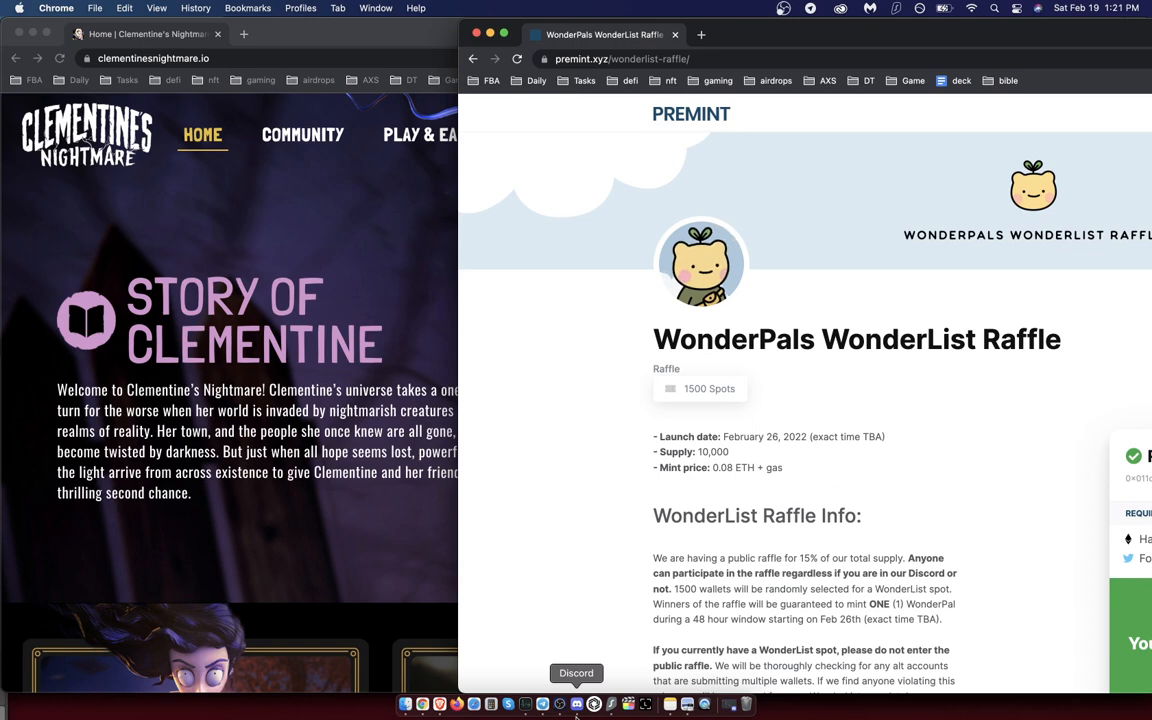
{"action": "mouse_move", "coordinate": [588, 528]}
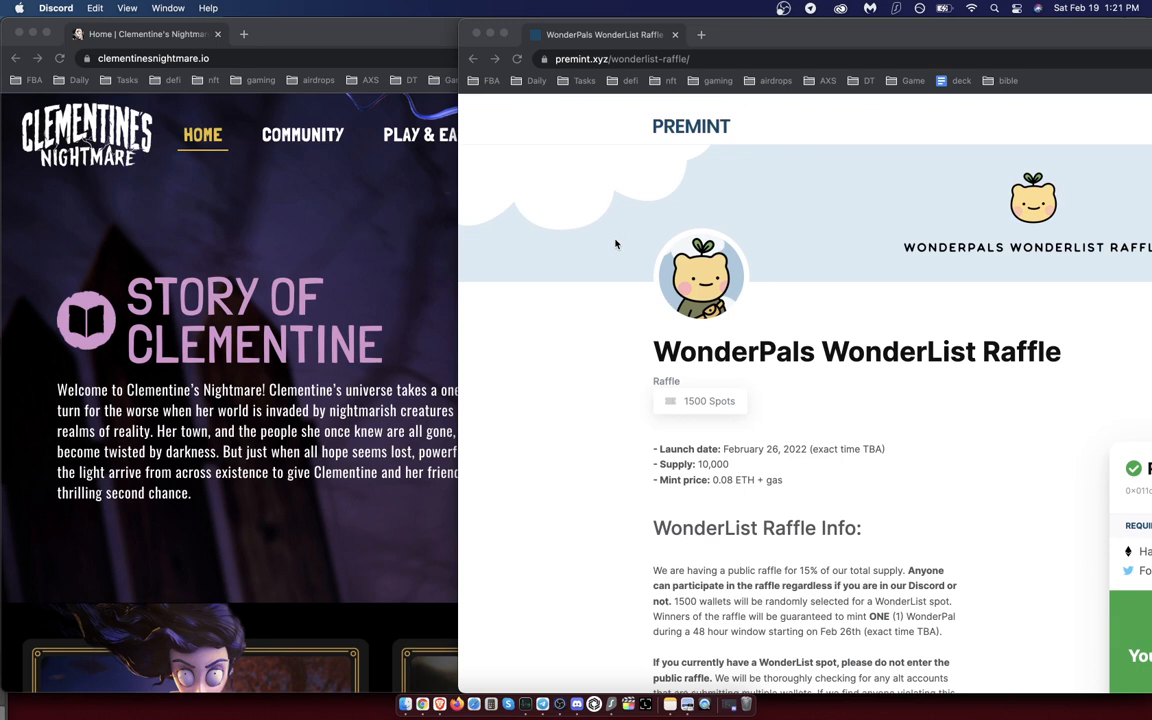
{"action": "scroll", "scroll_direction": "down", "scroll_amount": 3}
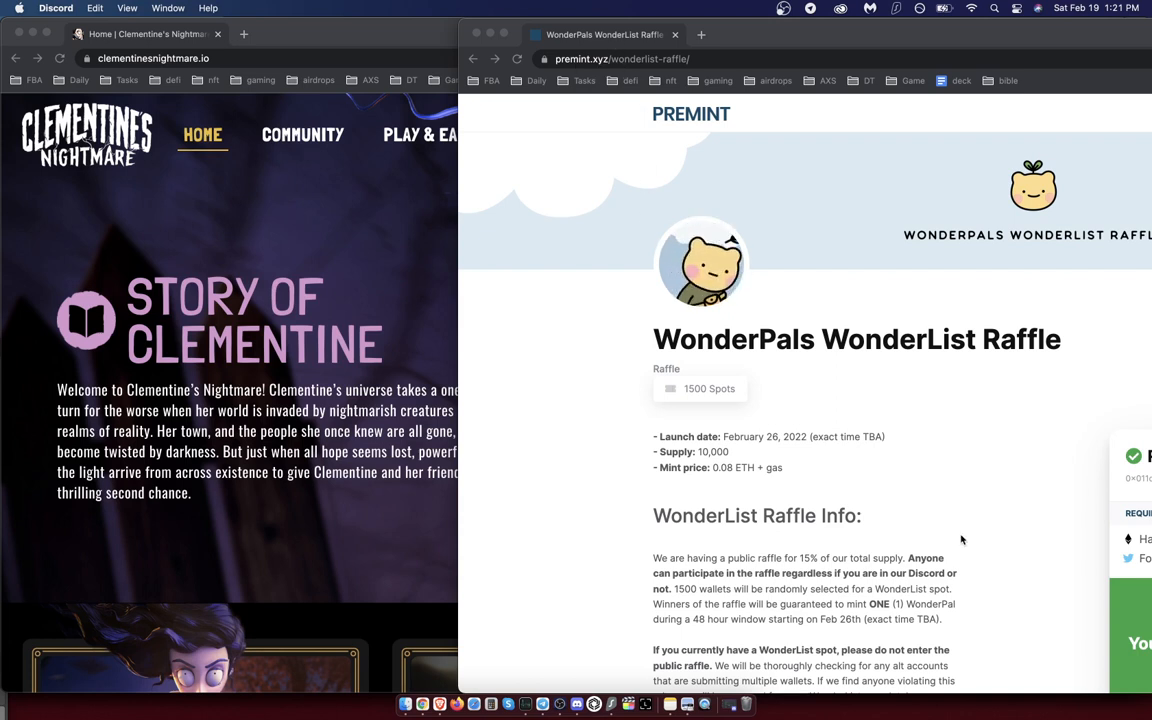
{"action": "scroll", "scroll_direction": "down", "scroll_amount": 3}
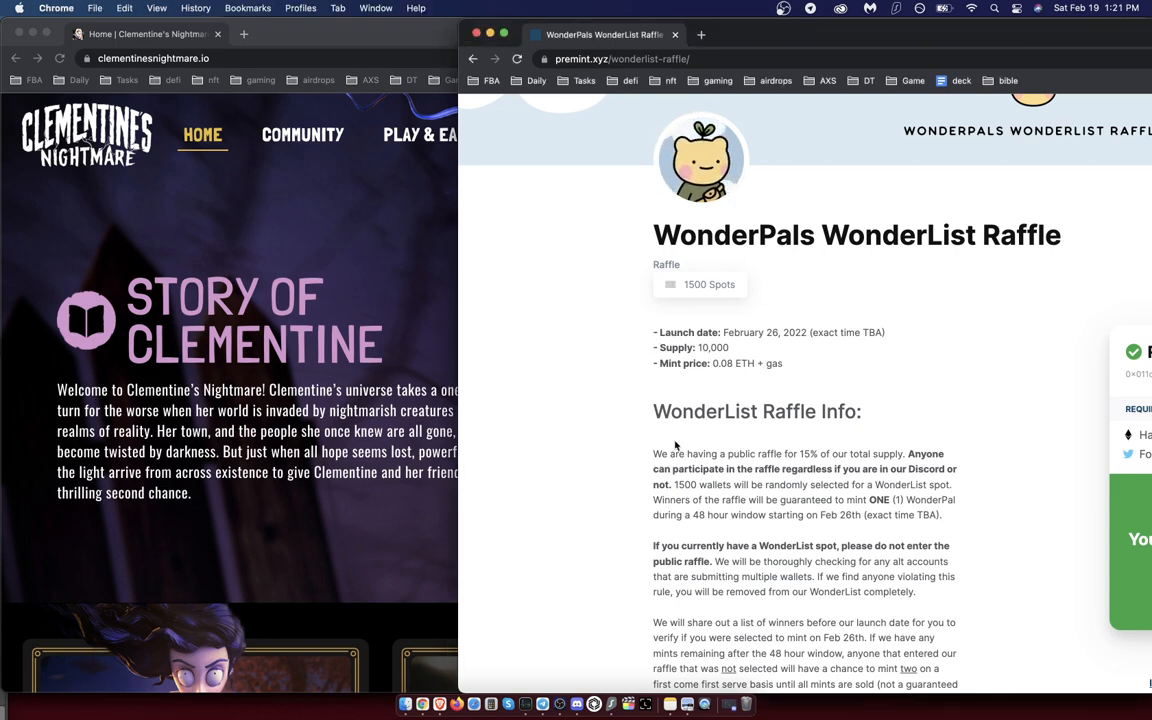
{"action": "scroll", "scroll_direction": "down", "scroll_amount": 3}
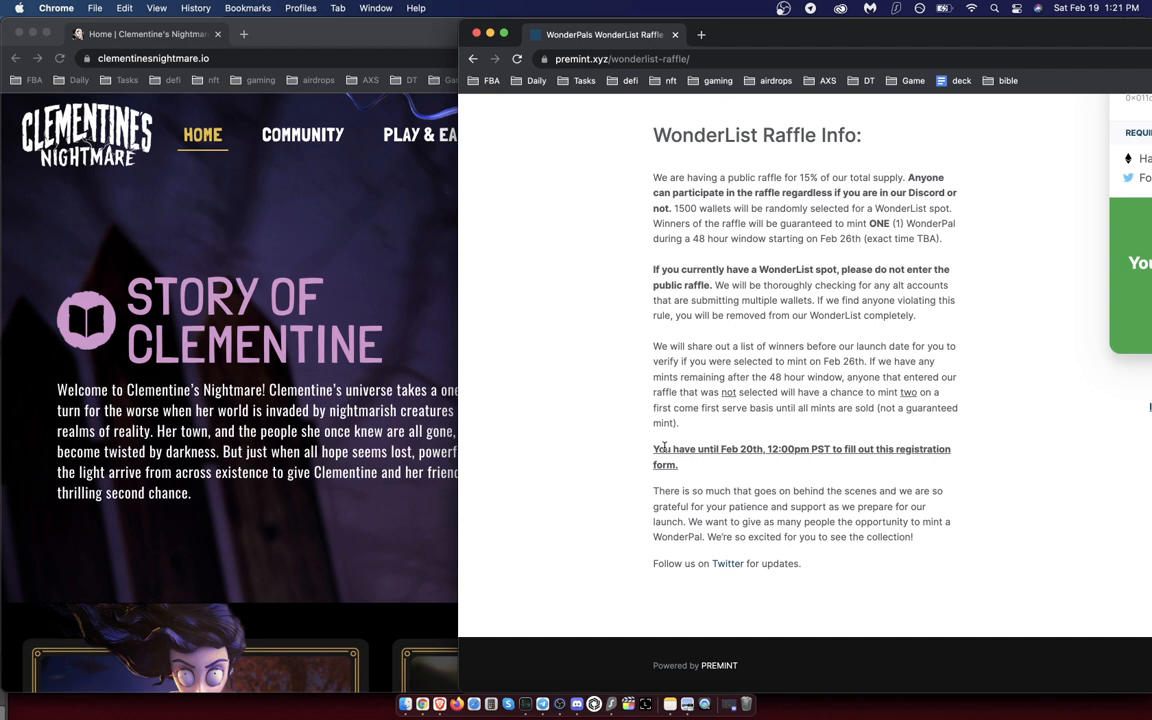
{"action": "mouse_move", "coordinate": [616, 112]}
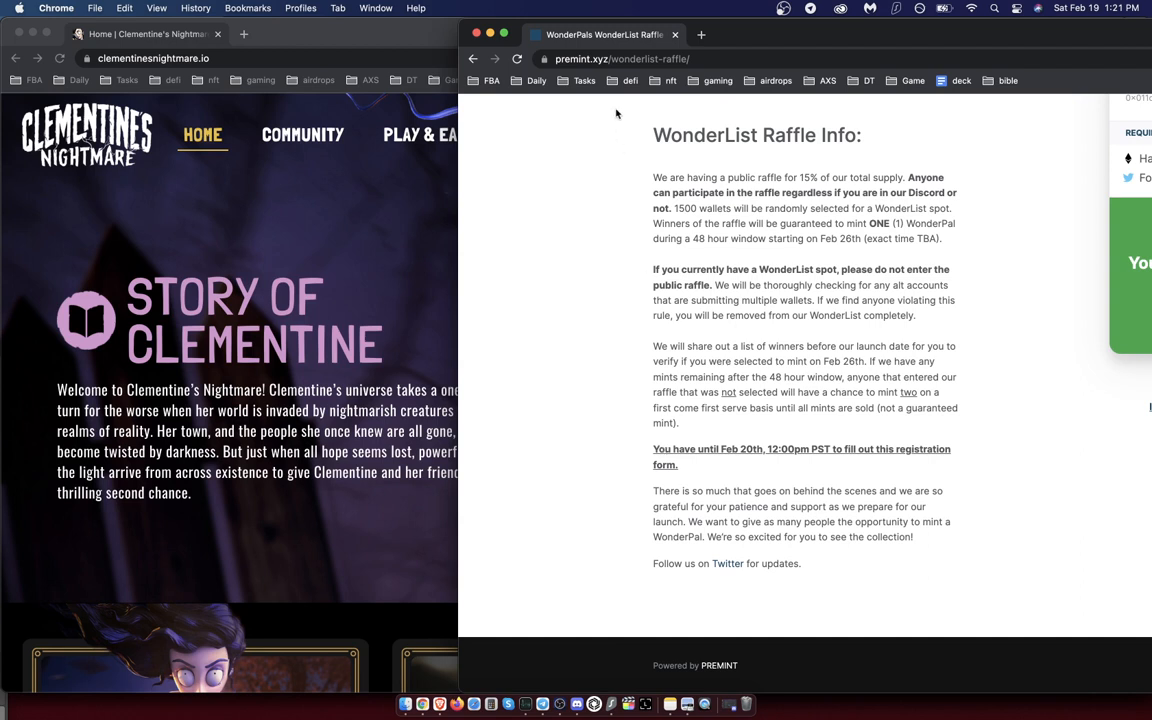
{"action": "mouse_move", "coordinate": [508, 704]}
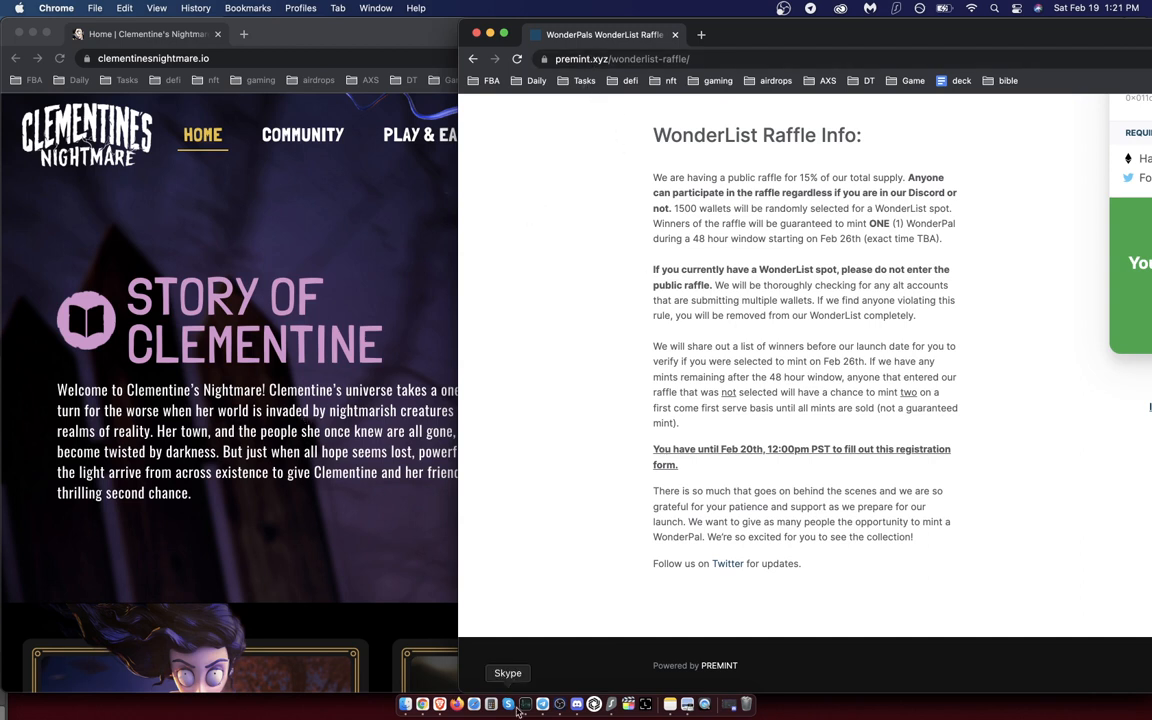
{"action": "left_click", "coordinate": [576, 704]}
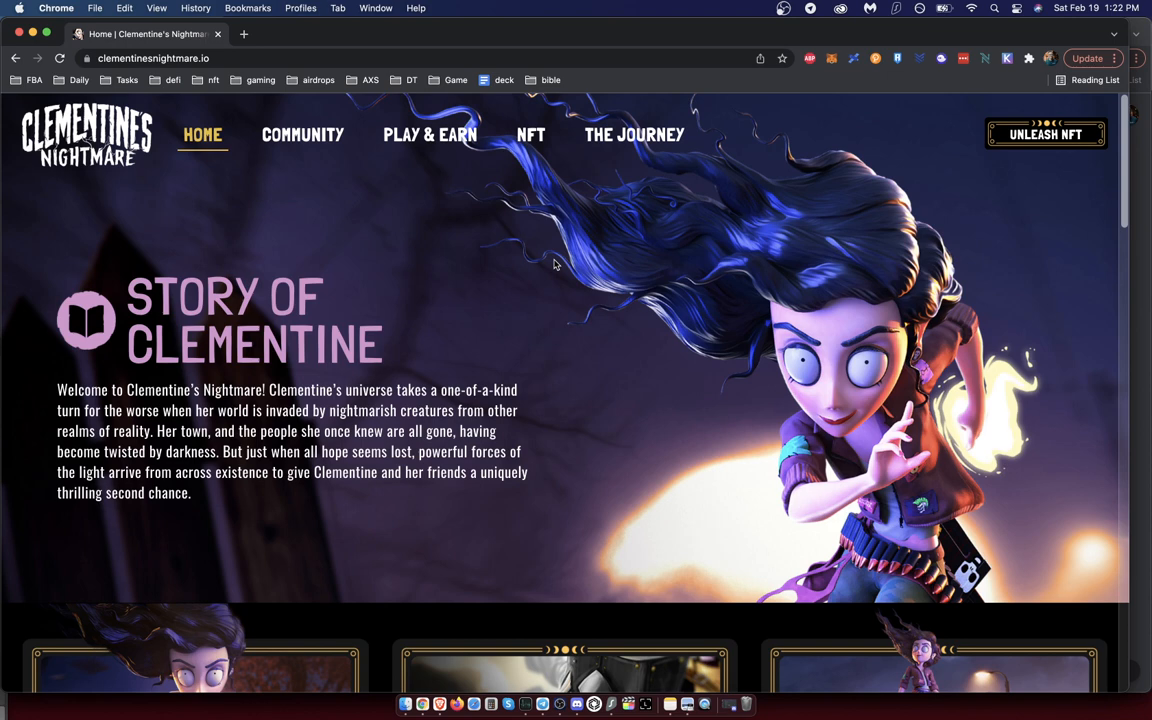
{"action": "mouse_move", "coordinate": [550, 708]}
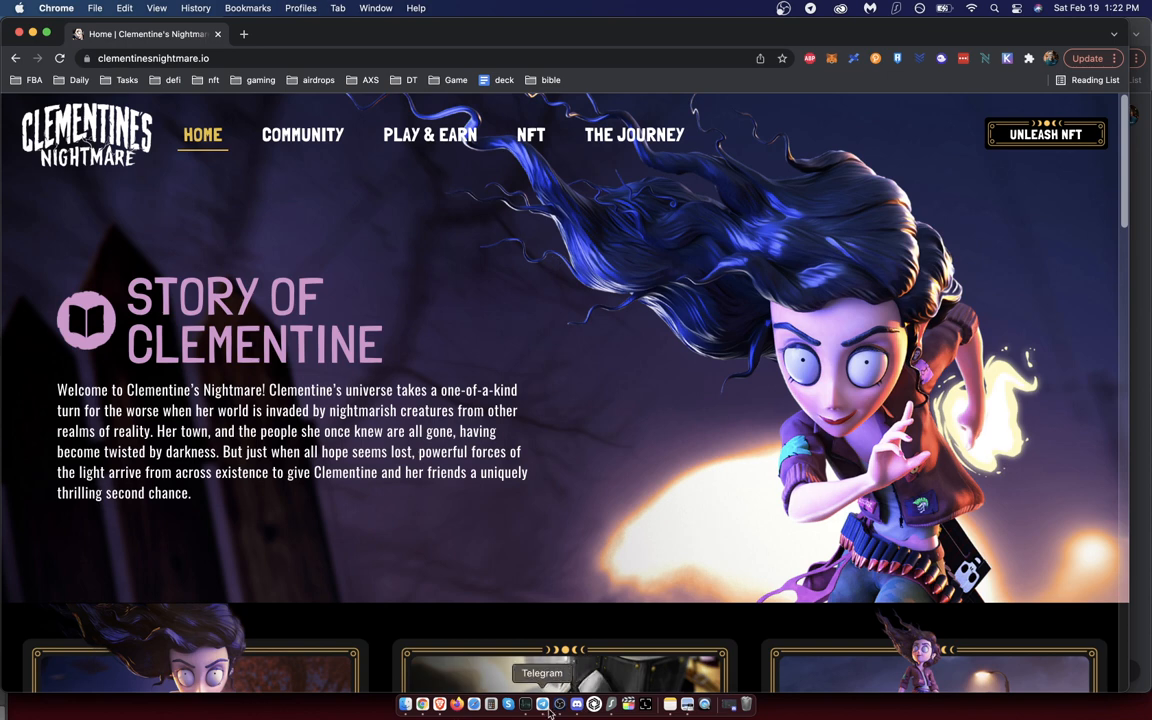